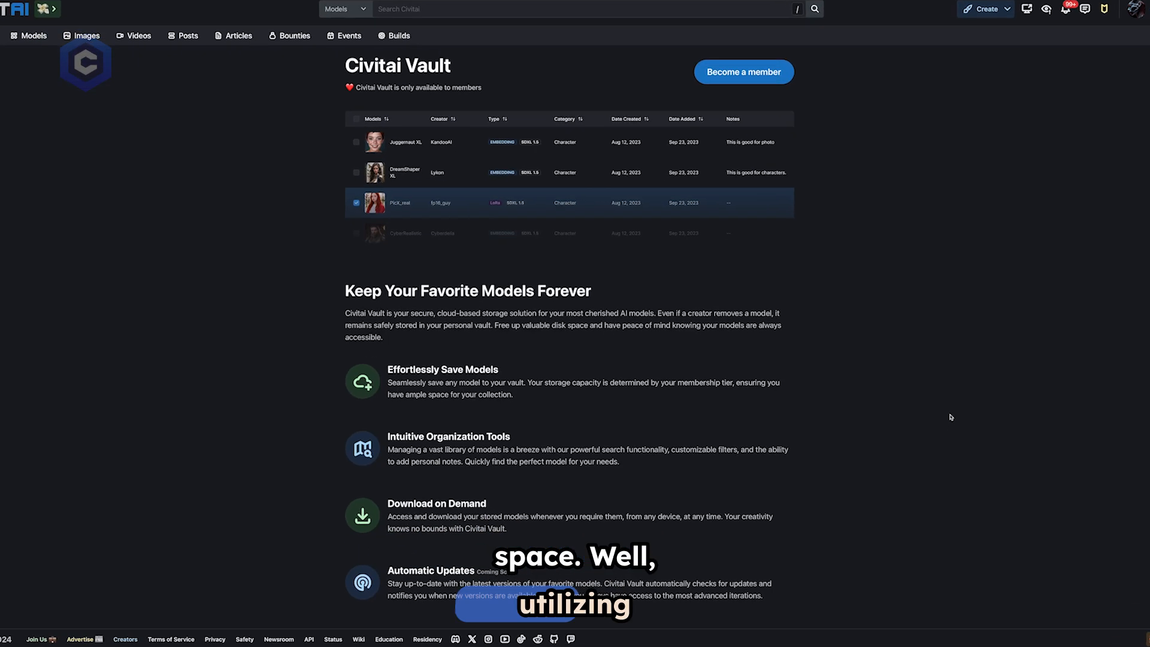
# Scroll down the Civitai Vault page past the saved-models table and feature list
pyautogui.scroll(-3)
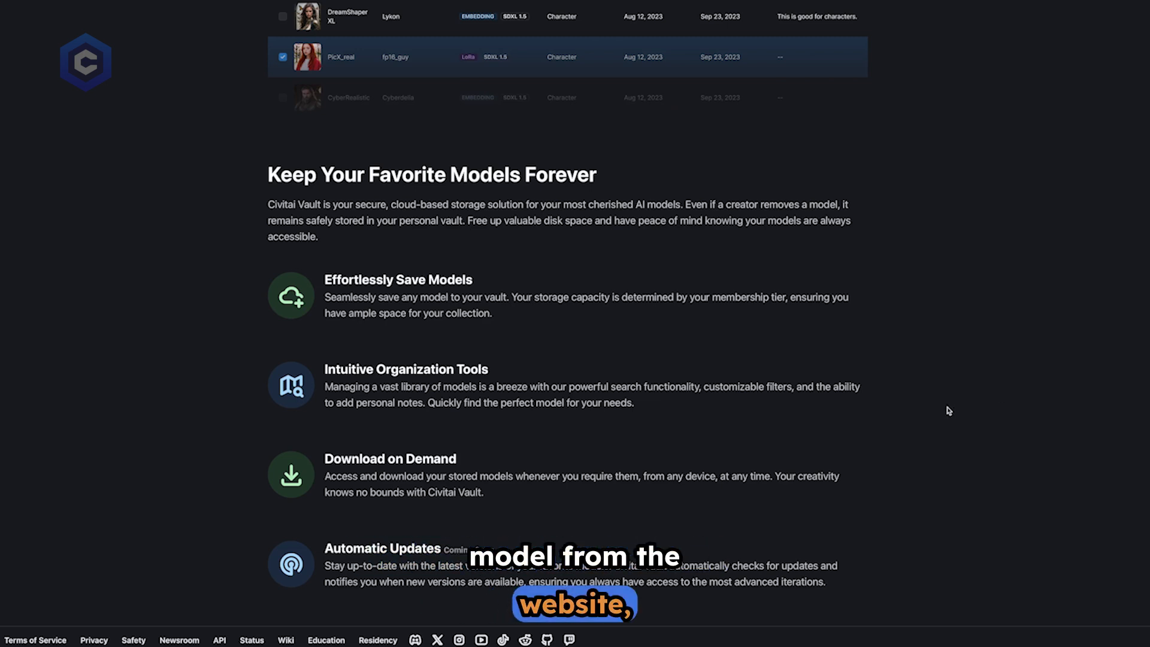
pyautogui.moveTo(915, 401)
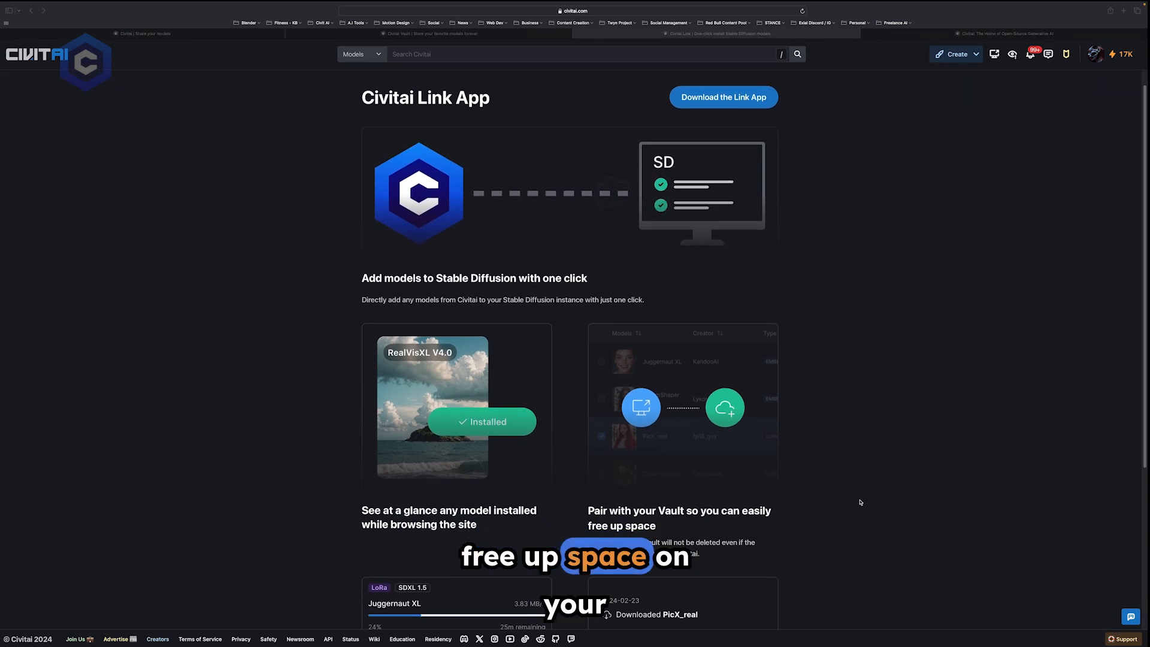
pyautogui.scroll(-3)
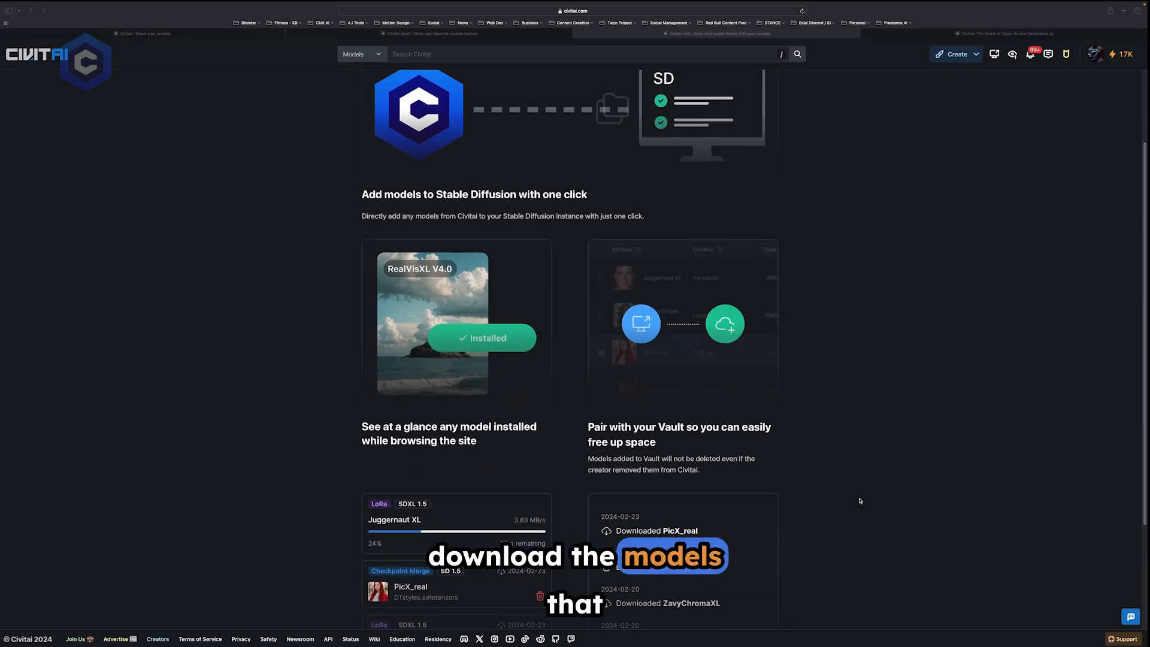
pyautogui.scroll(-3)
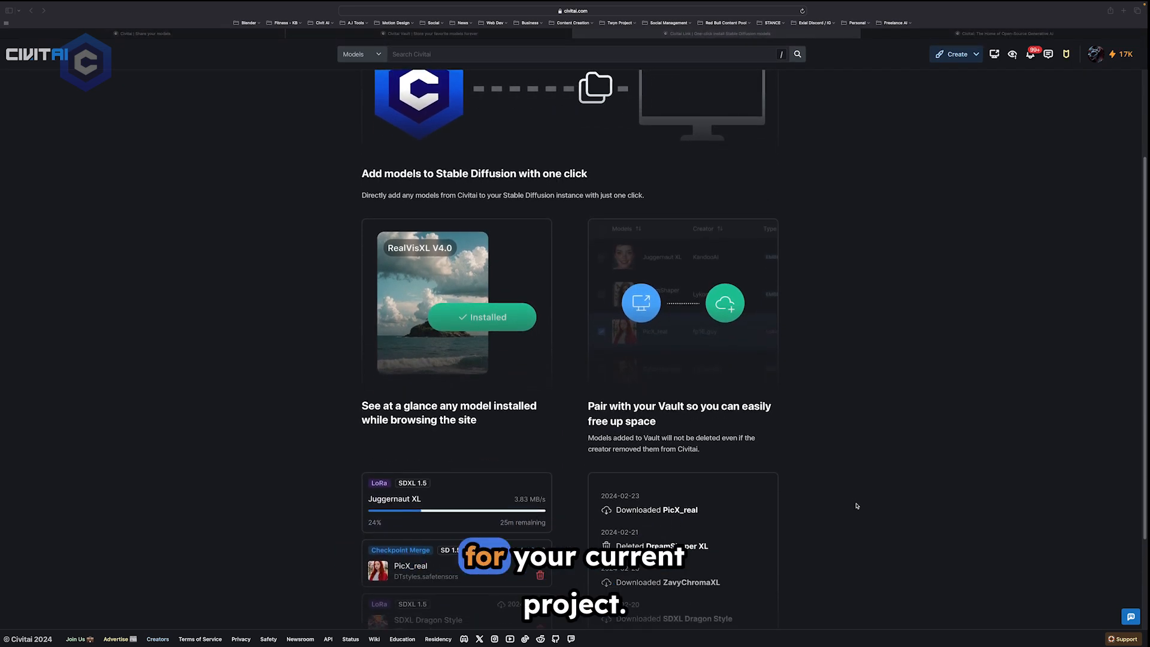
pyautogui.scroll(-3)
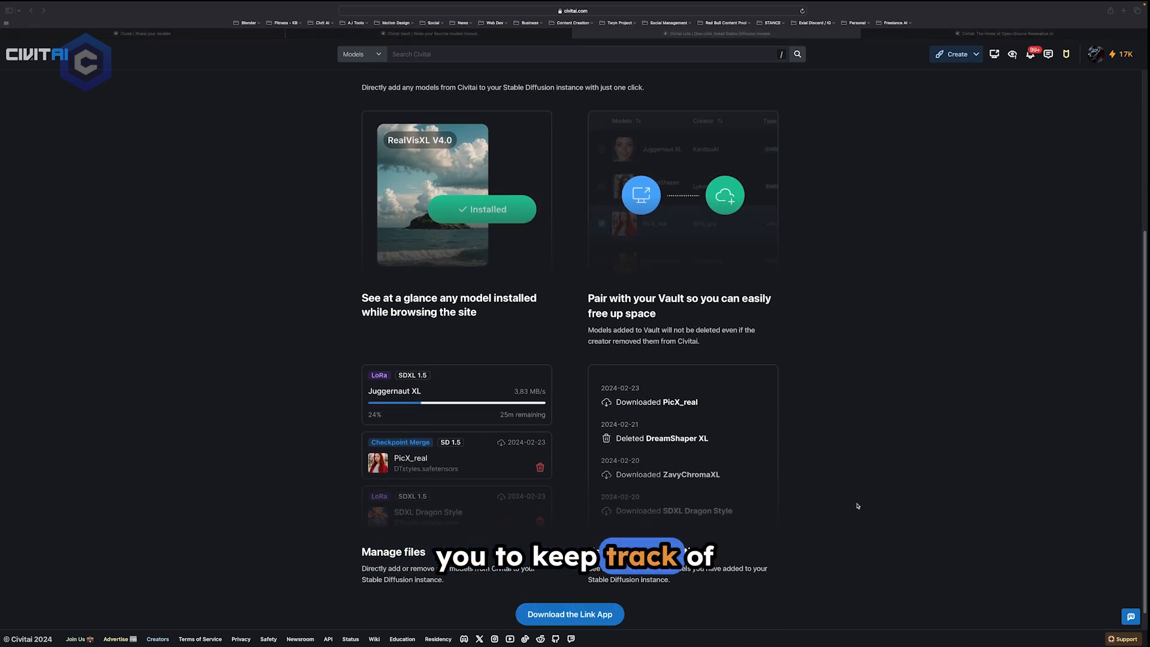
pyautogui.scroll(-3)
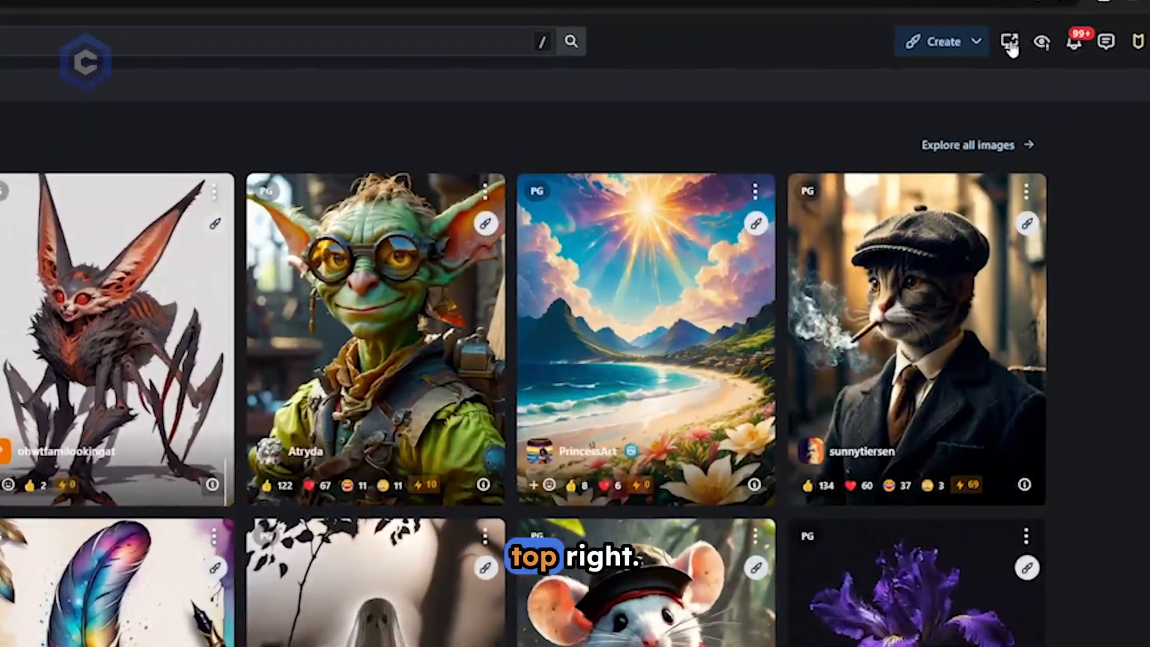
# Start Civitai Link setup from the header and download the Link App 1.13.1 release
pyautogui.click(1011, 41)
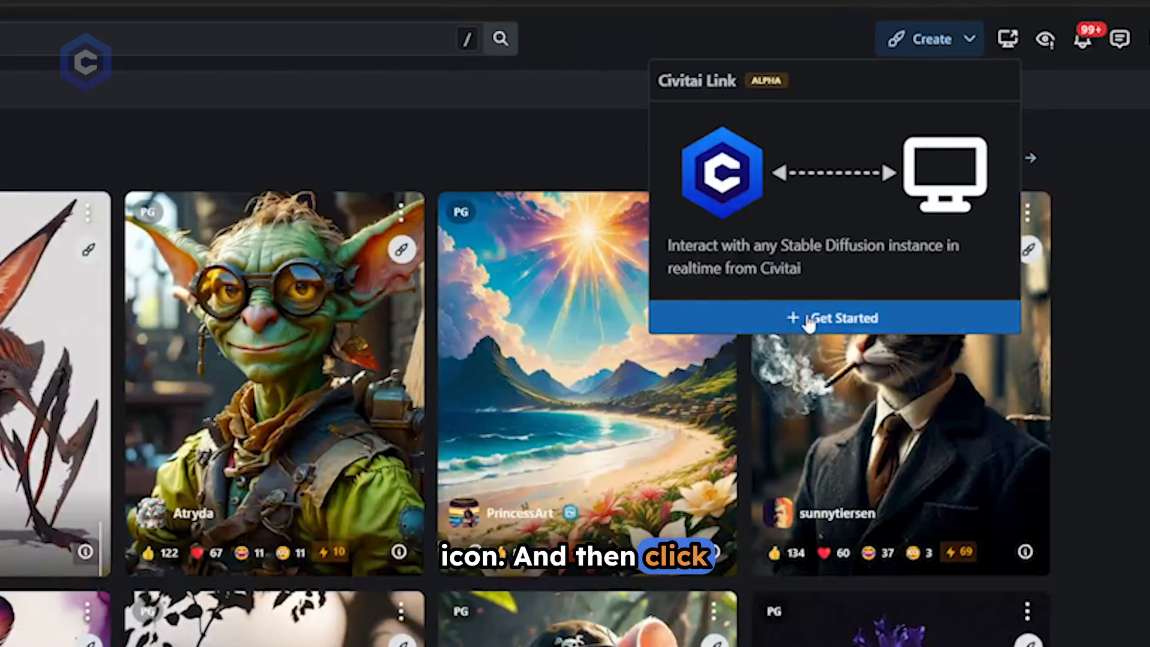
pyautogui.click(835, 317)
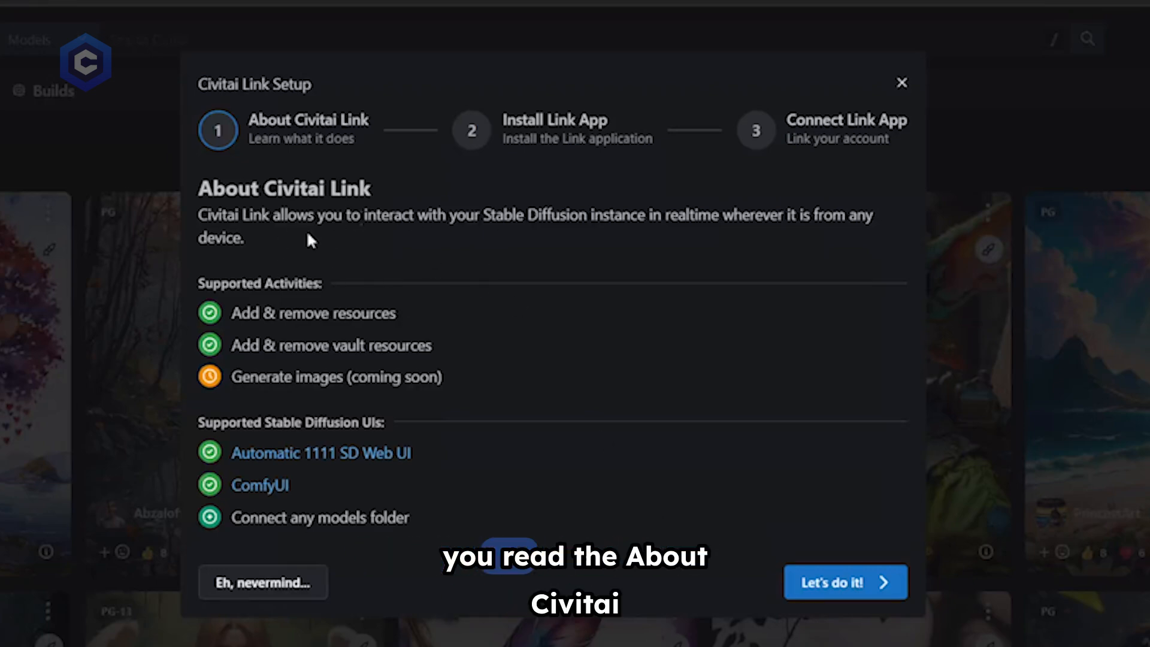
pyautogui.click(844, 582)
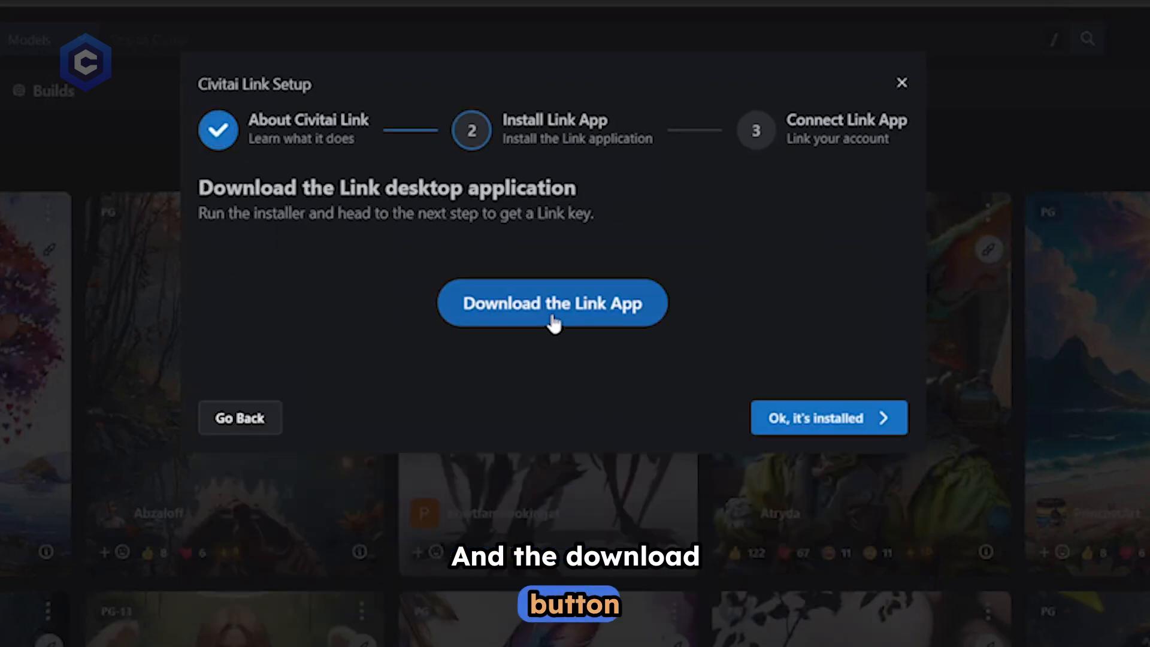
pyautogui.click(552, 303)
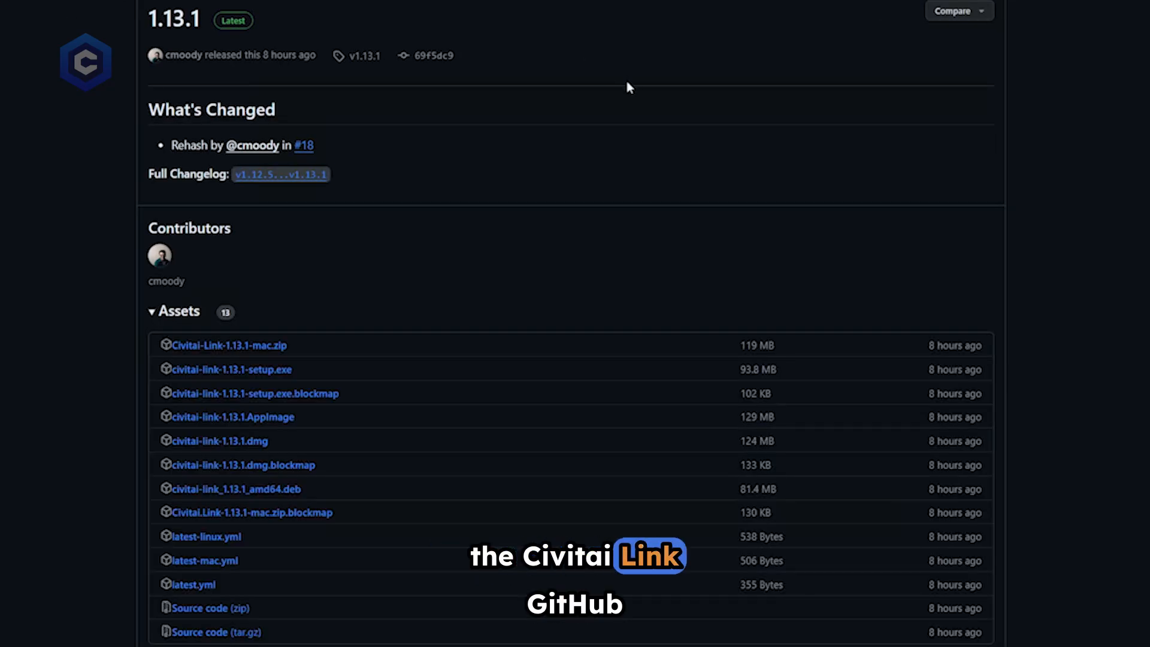
pyautogui.moveTo(615, 252)
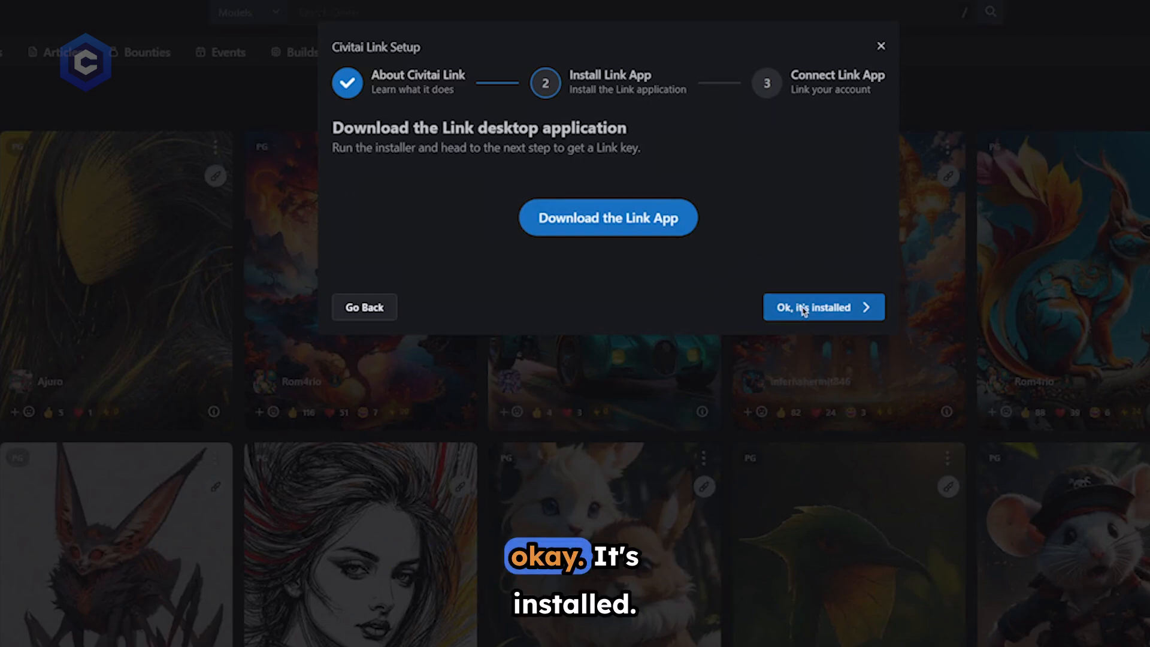
# Link the app to Automatic 1111 at E:\AUTO111\stable-diffusion-webui
pyautogui.click(823, 306)
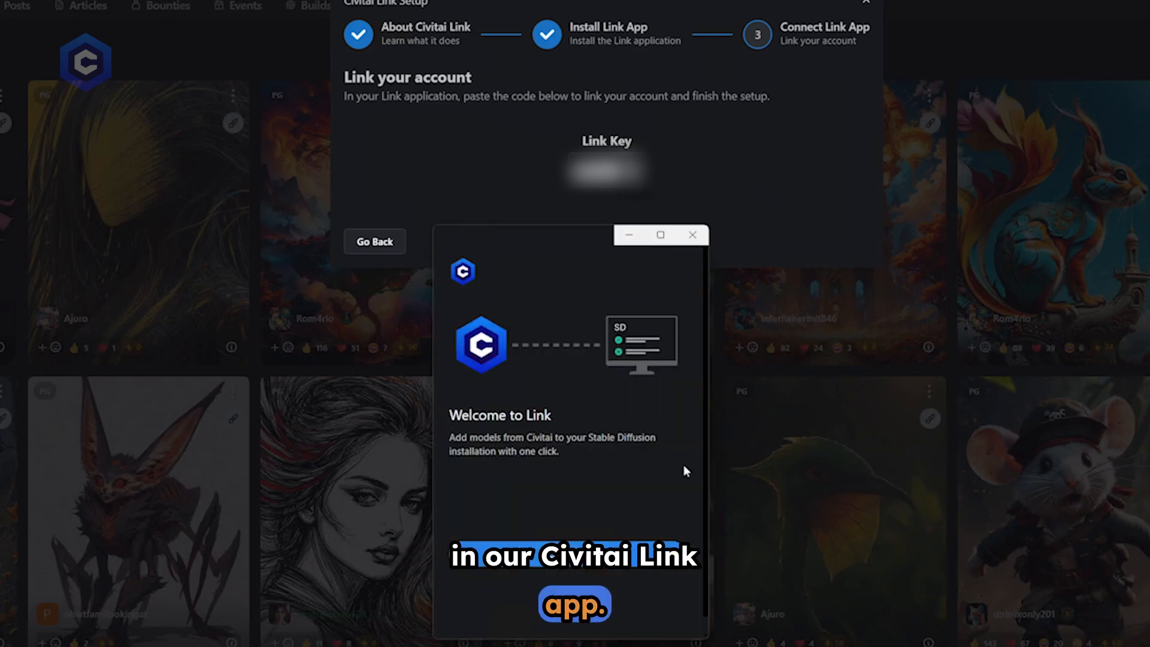
pyautogui.moveTo(552, 504)
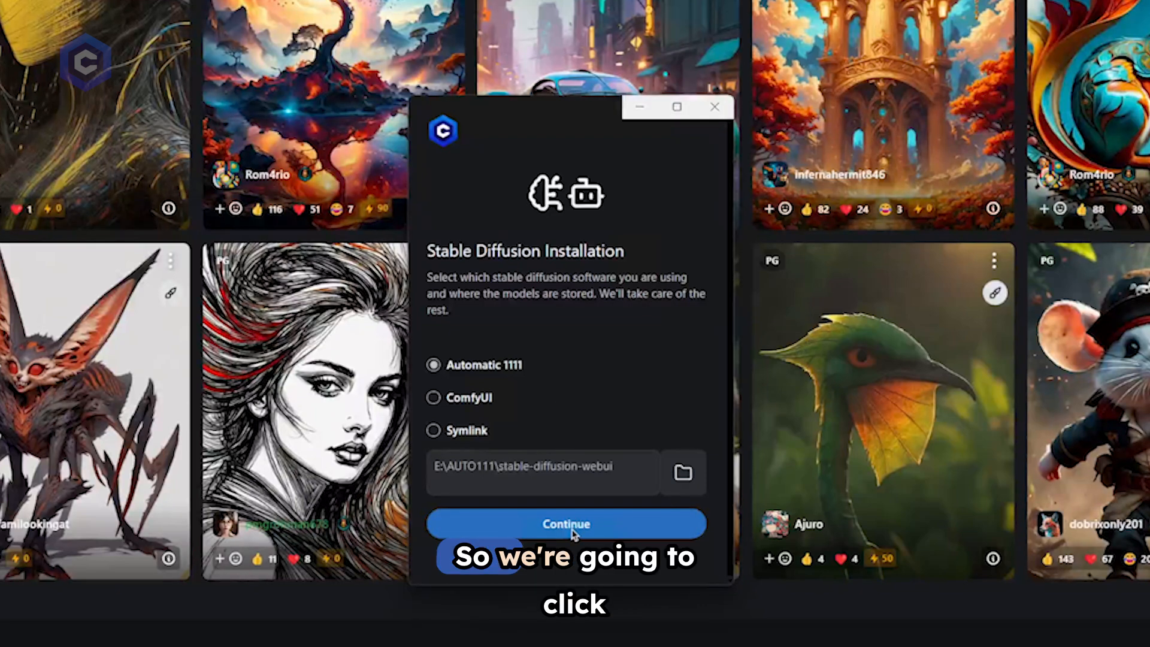
pyautogui.click(566, 524)
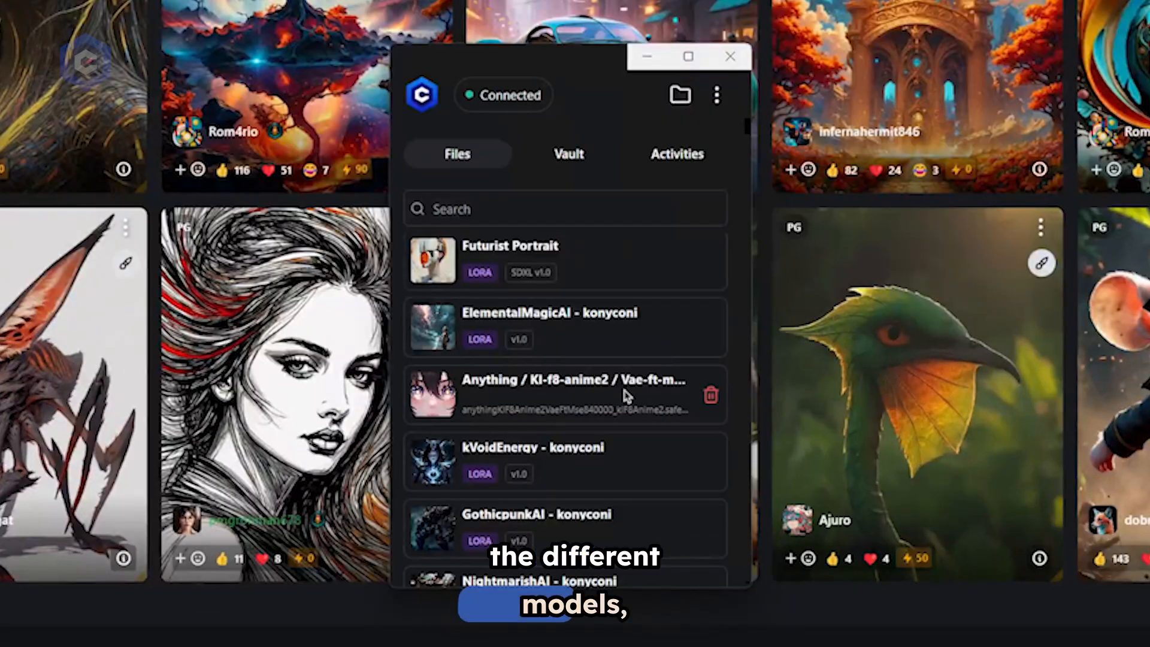
# Browse the Files list, check the Vault's API key requirement, then view Activities
pyautogui.scroll(-3)
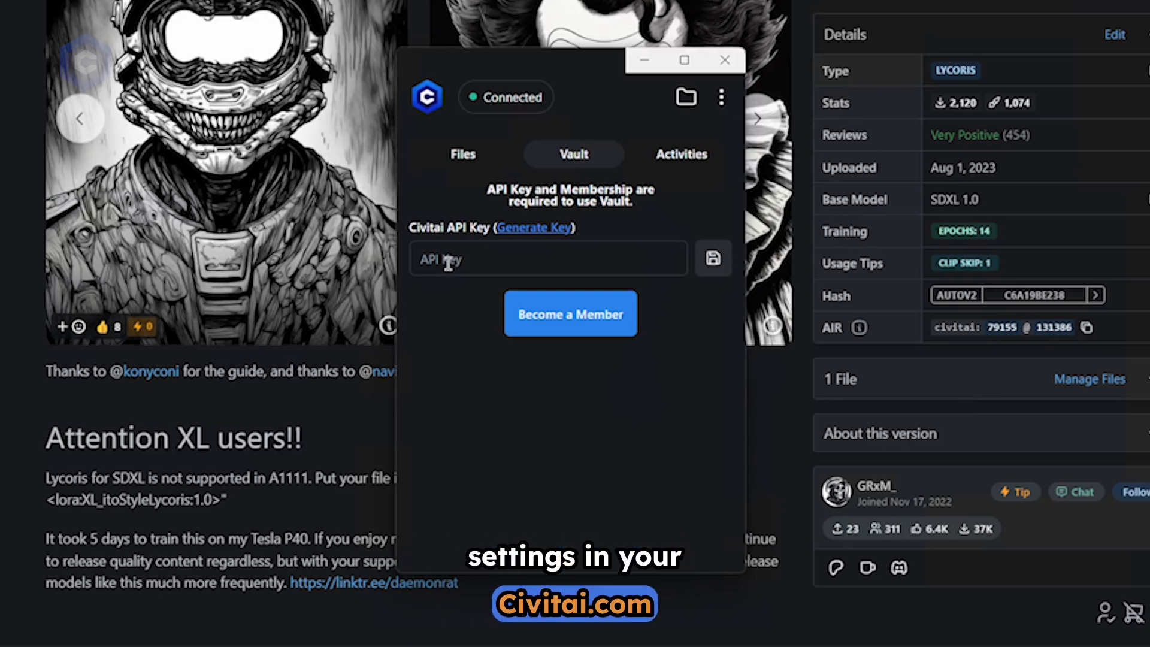
pyautogui.click(680, 154)
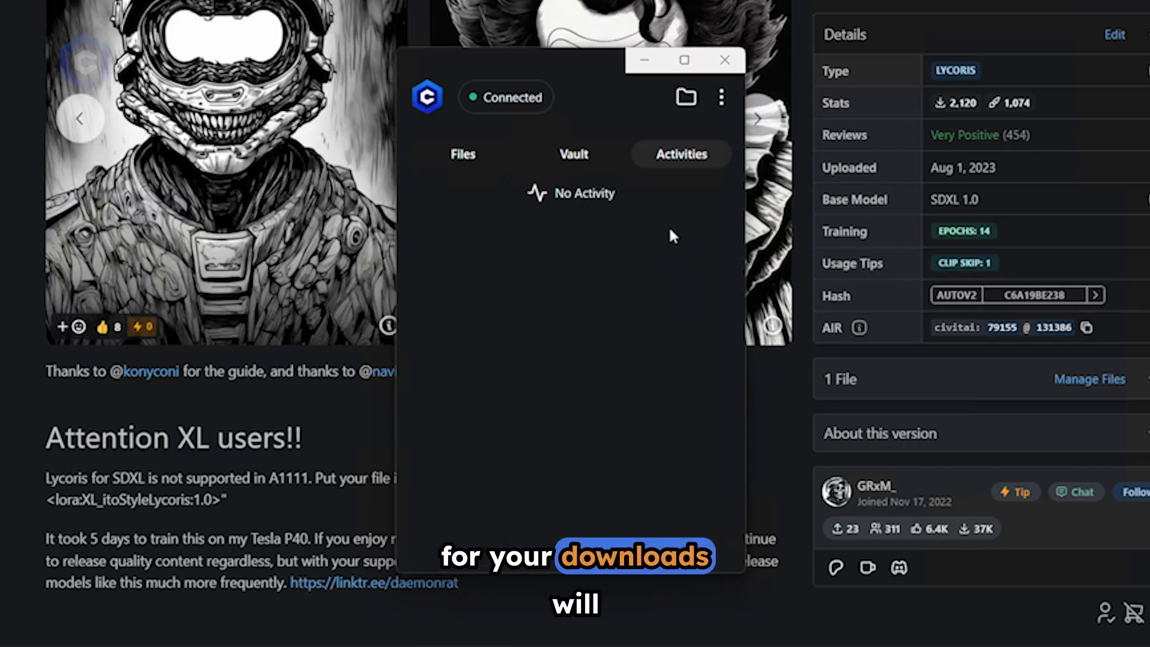
pyautogui.click(461, 154)
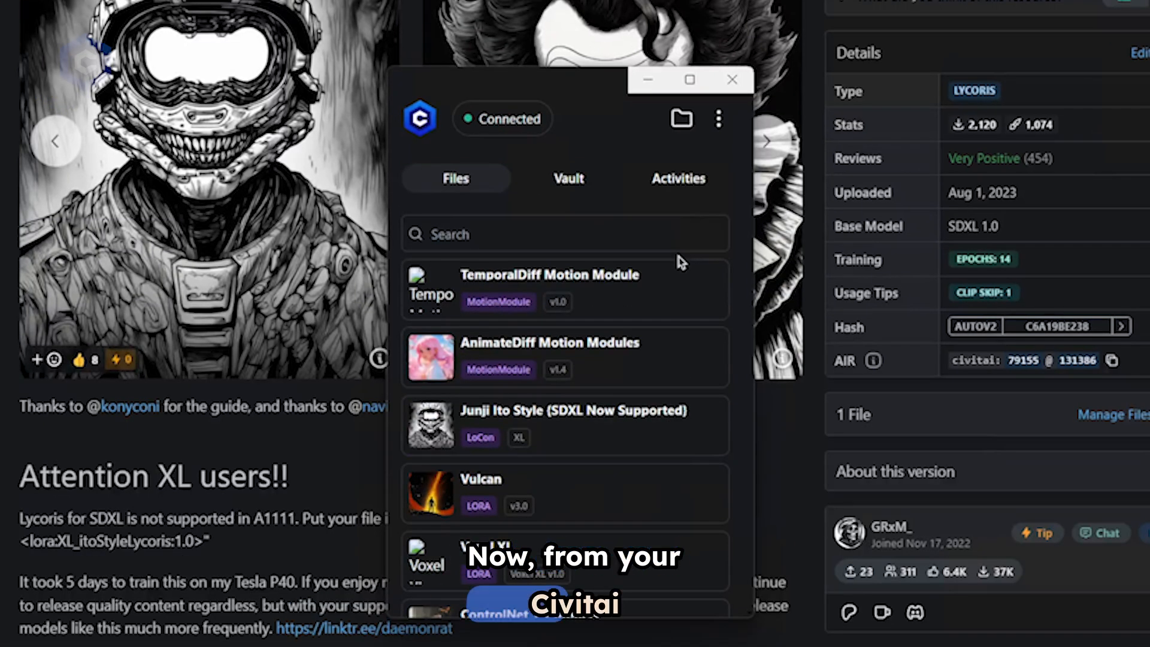
pyautogui.moveTo(588, 369)
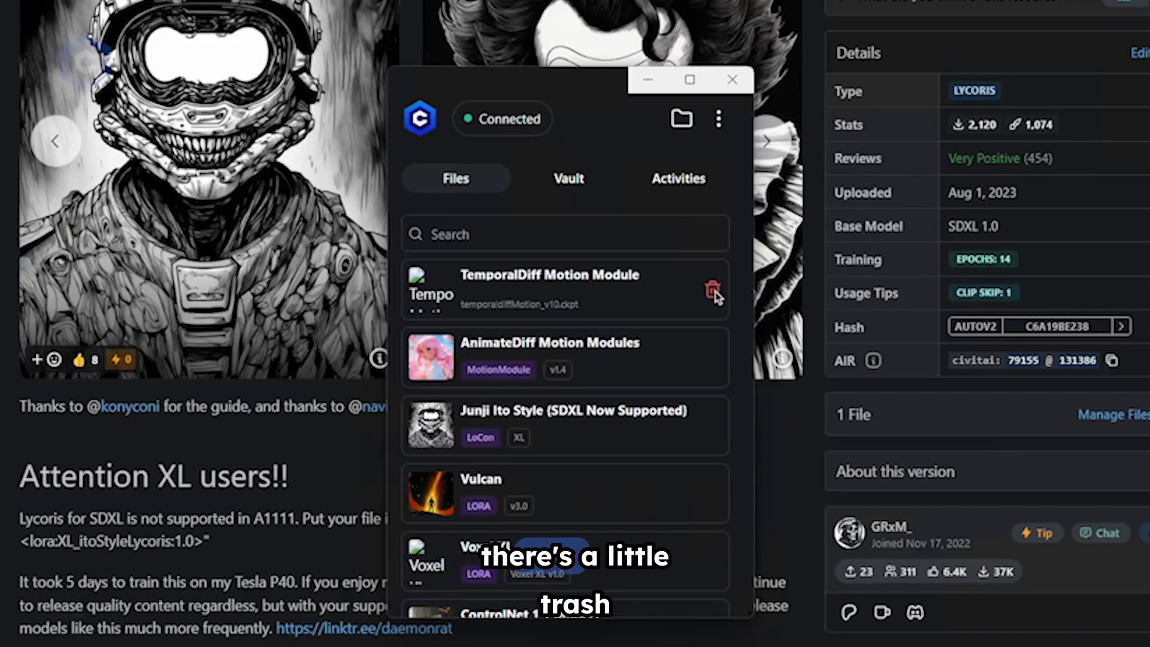
pyautogui.moveTo(712, 290)
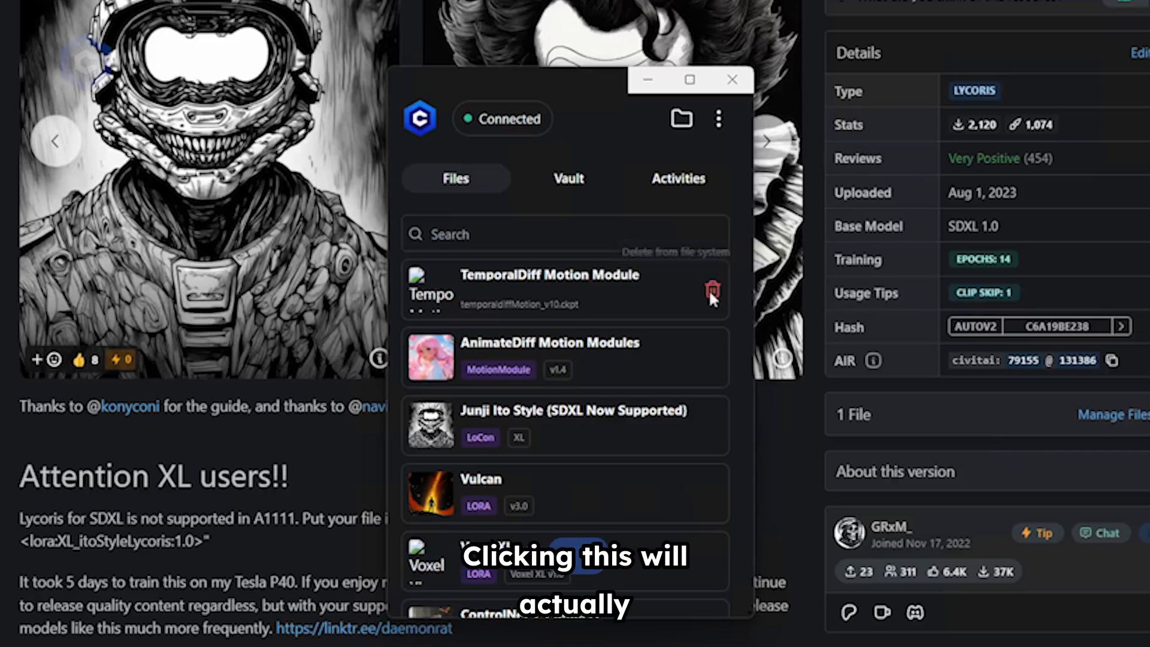
pyautogui.click(711, 290)
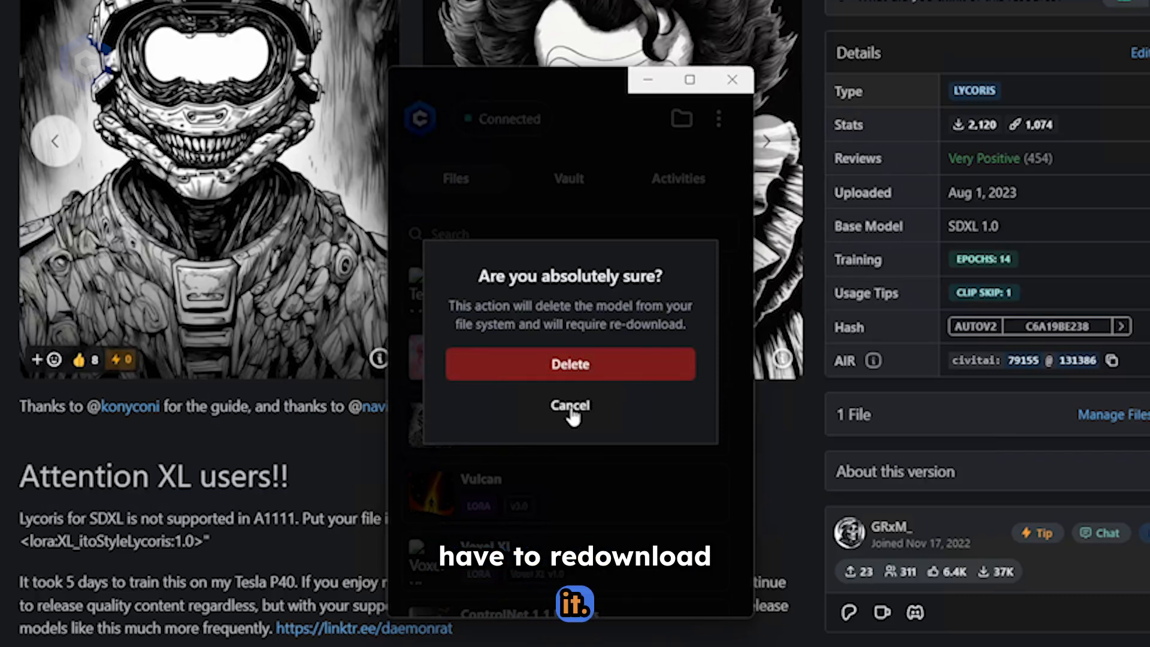
pyautogui.click(569, 404)
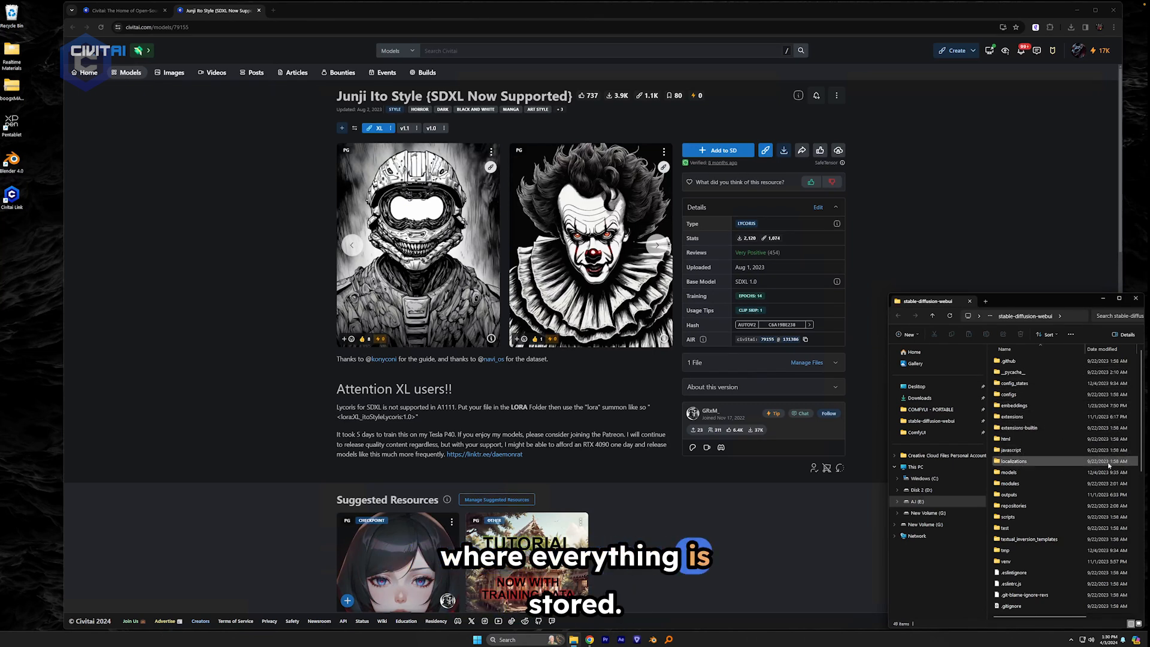
# Open Civitai Link's three-dot menu showing Settings and Quit
pyautogui.click(722, 118)
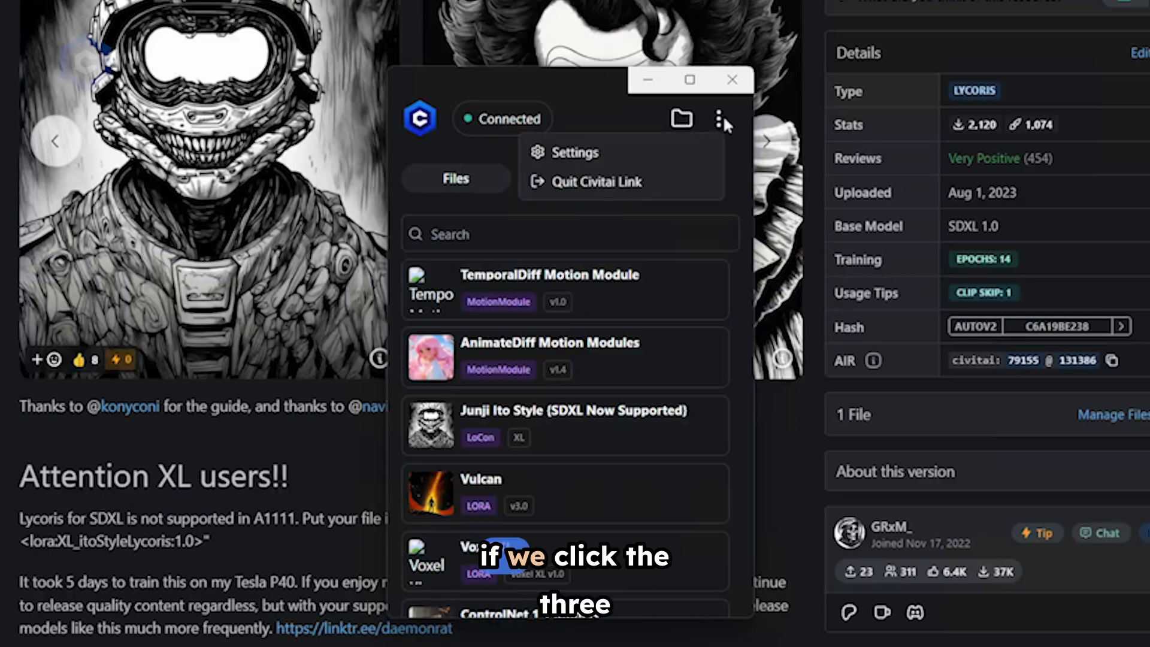
# Review Settings model folder paths down to the Danger Zone
pyautogui.click(575, 152)
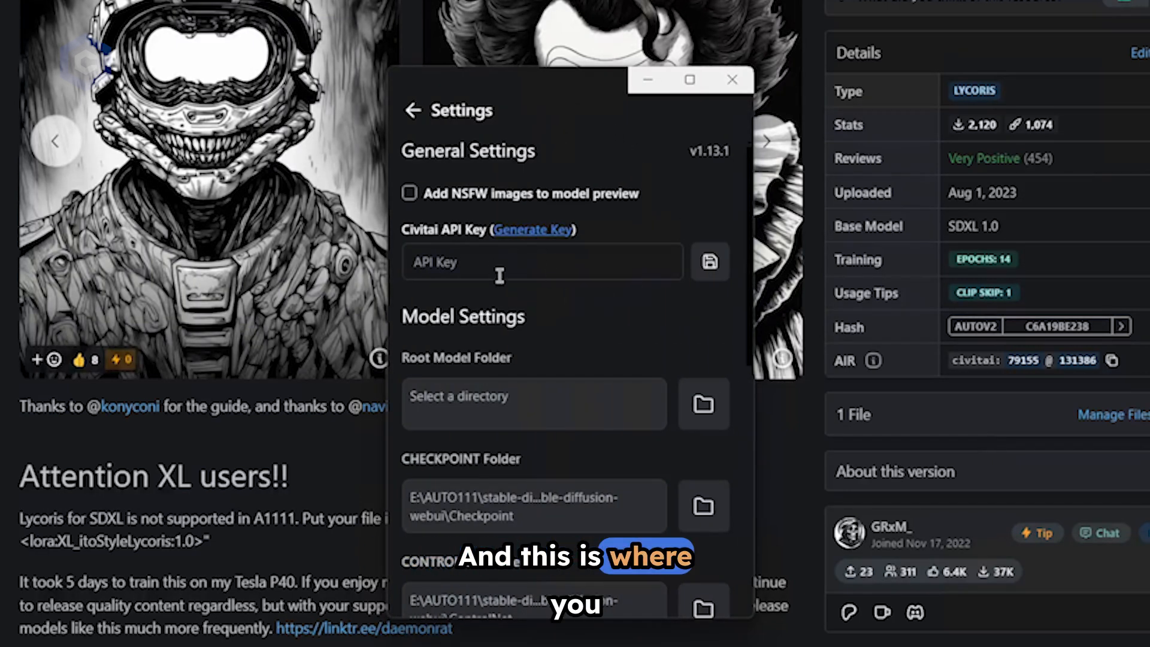
pyautogui.moveTo(516, 287)
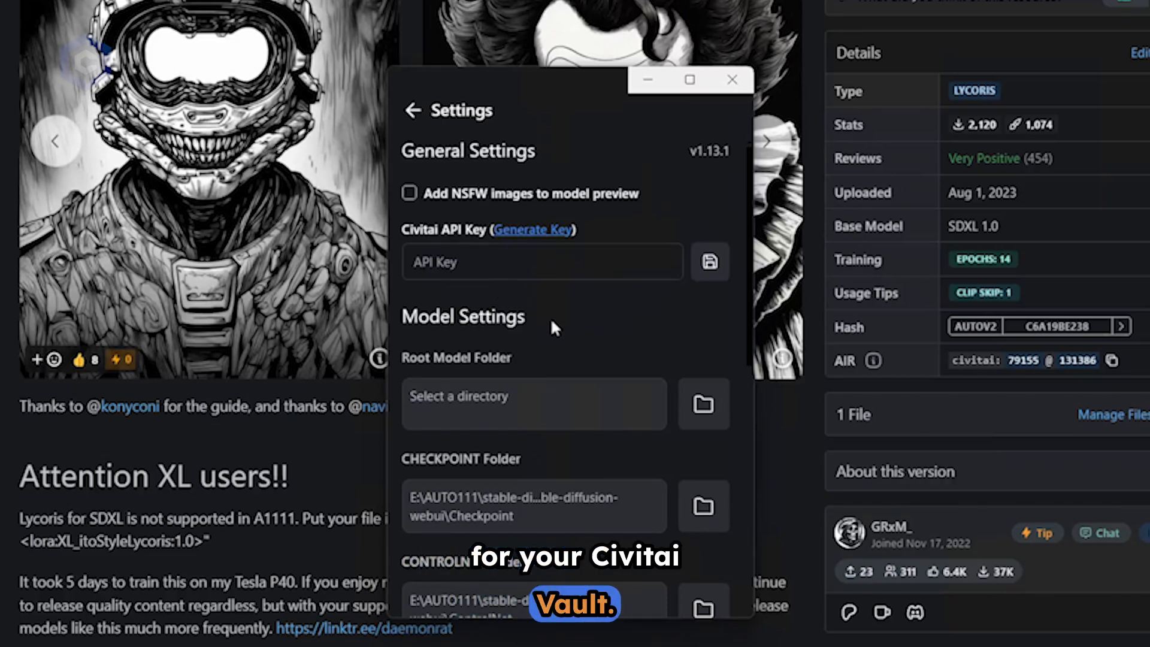
pyautogui.scroll(-3)
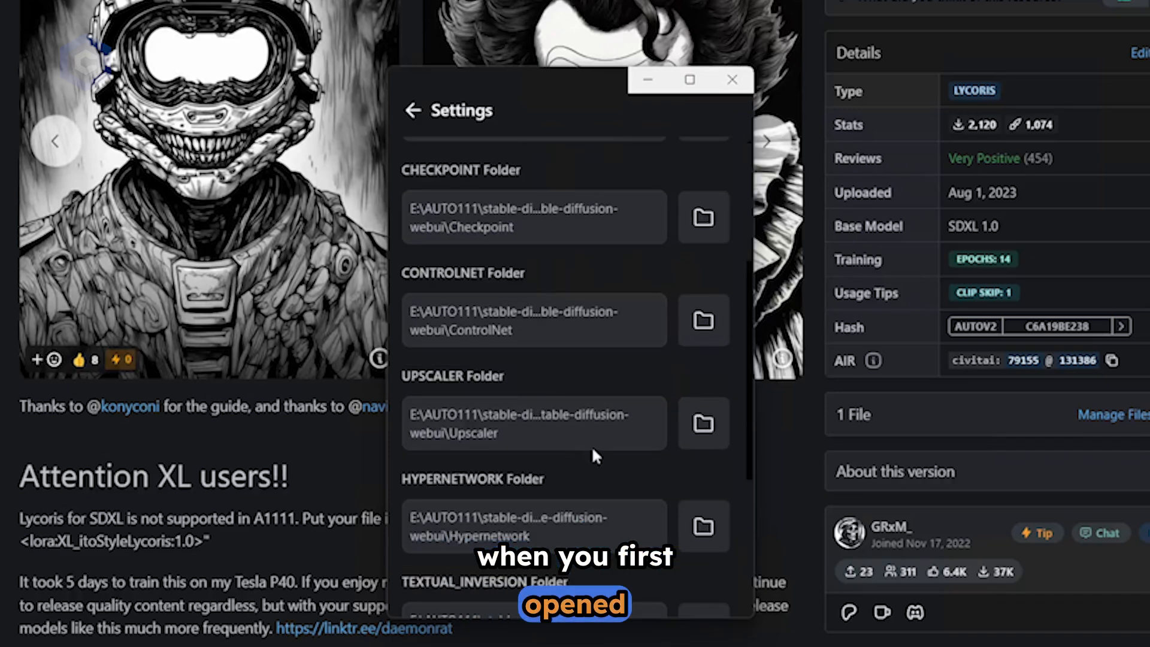
pyautogui.scroll(-3)
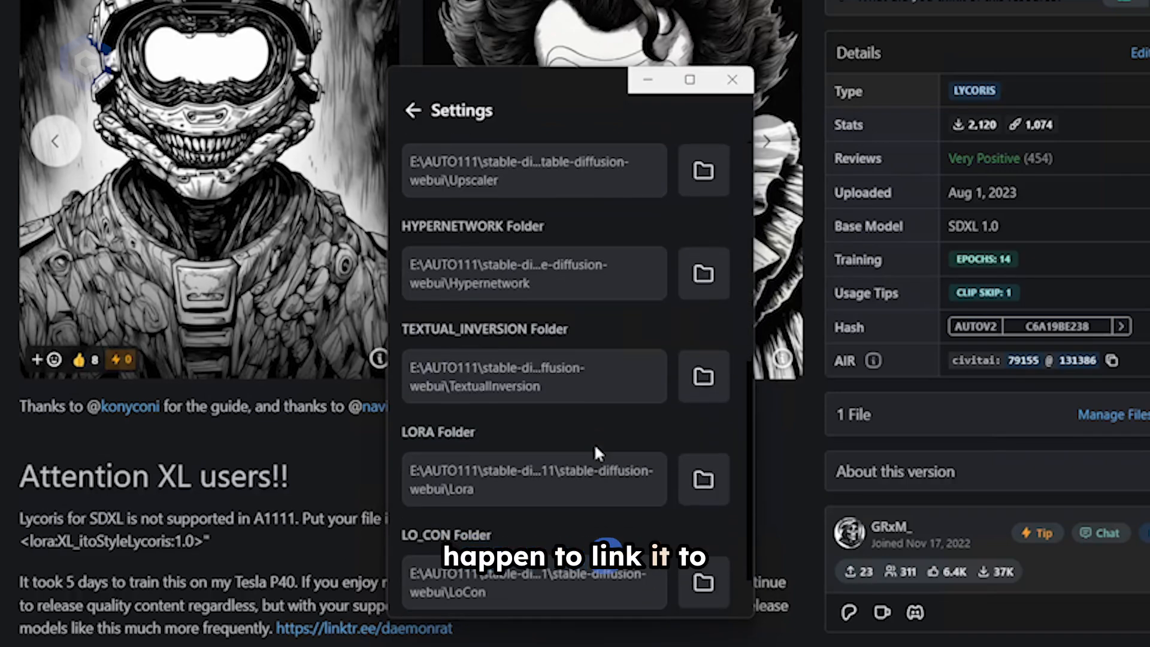
pyautogui.scroll(-3)
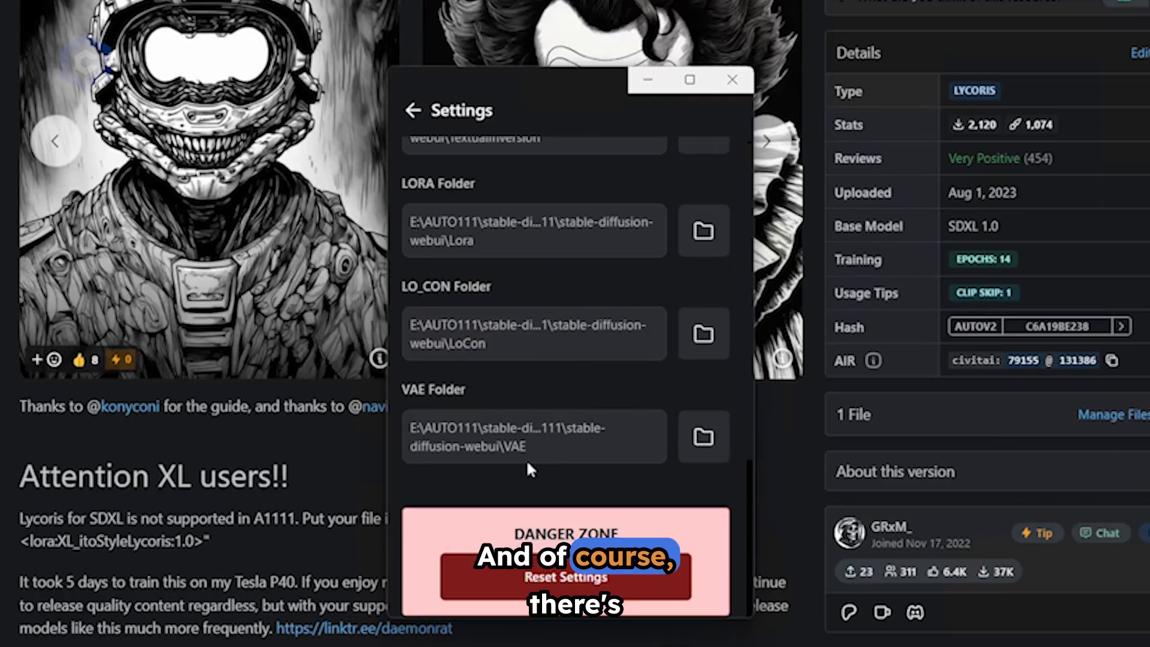
pyautogui.moveTo(600, 511)
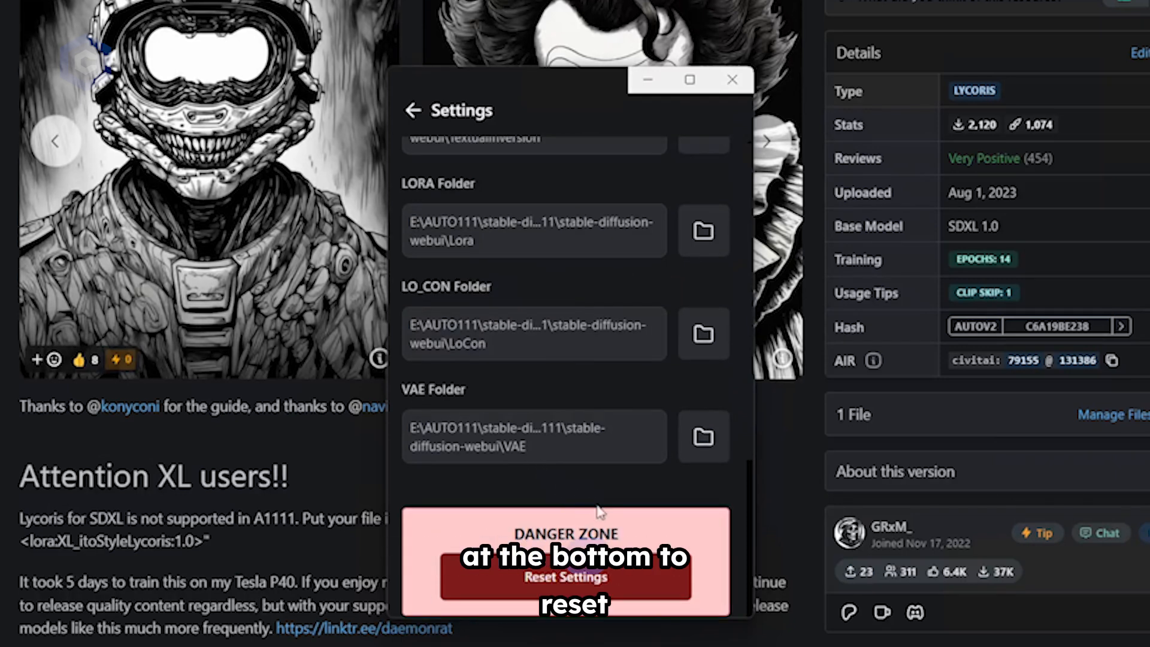
pyautogui.moveTo(644, 518)
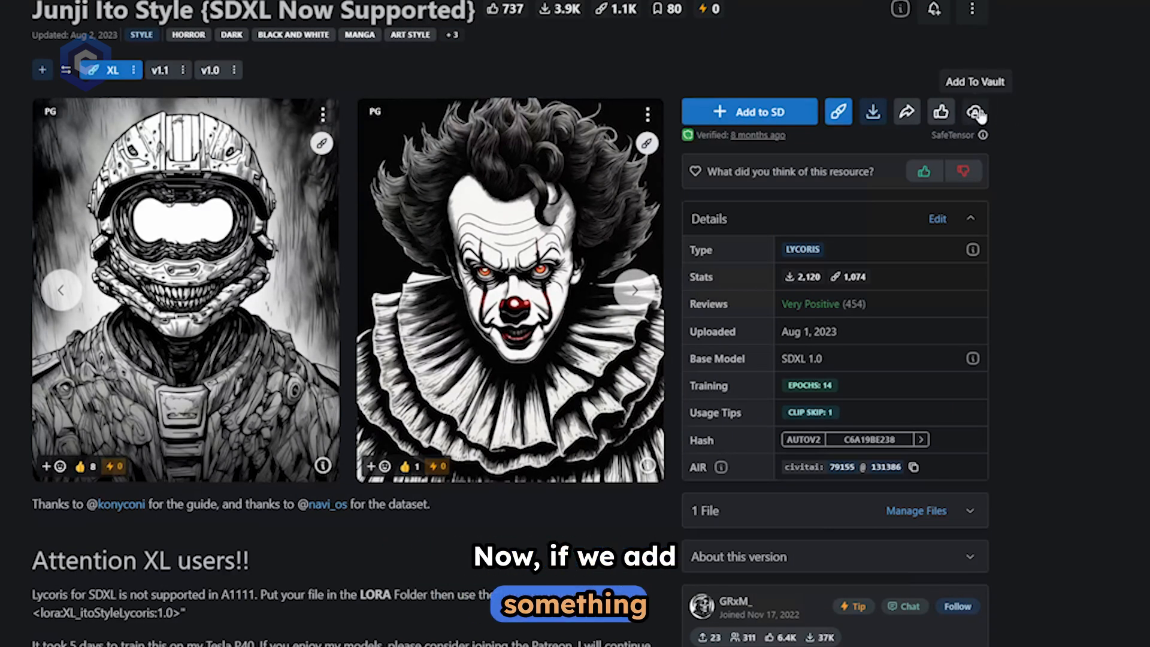
# Add the Junji Ito Style model to the Vault and open the account menu
pyautogui.click(975, 111)
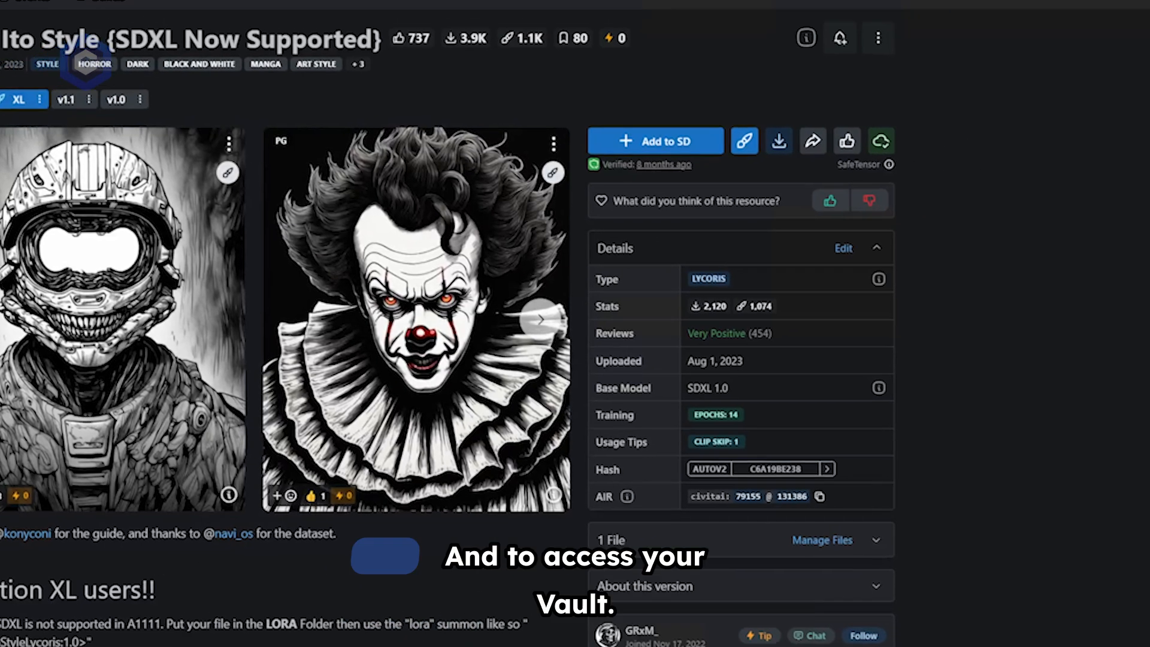
pyautogui.click(1066, 39)
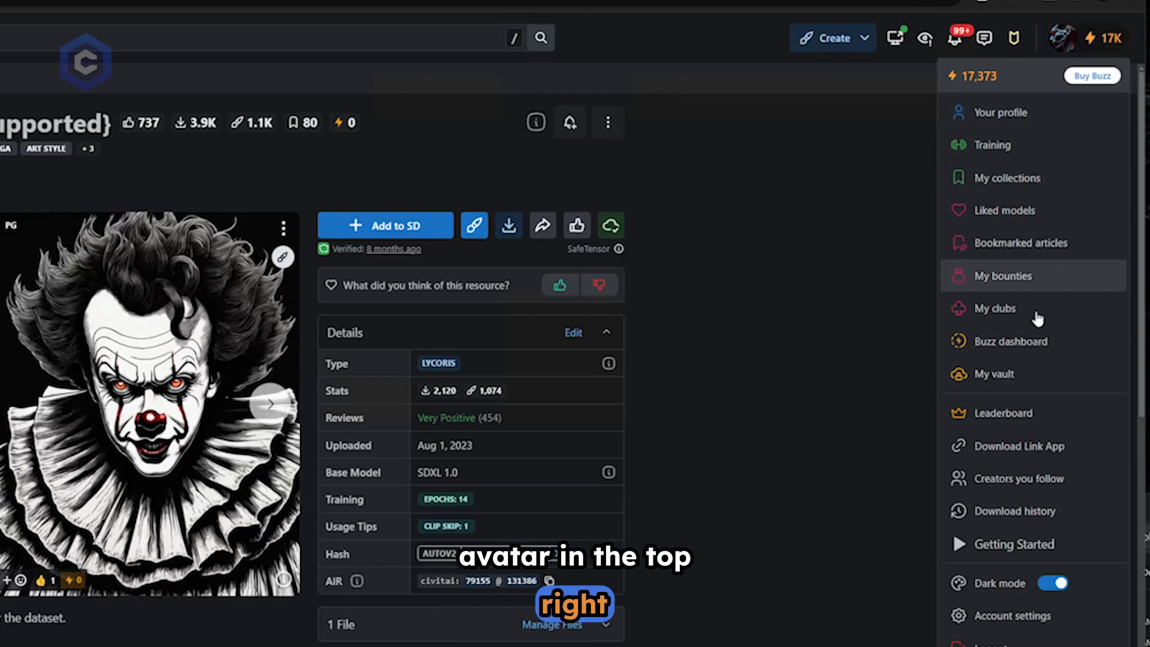
# Check My vault for the Apr 3, 2024 entry using 1.73% of 50 GB
pyautogui.click(993, 374)
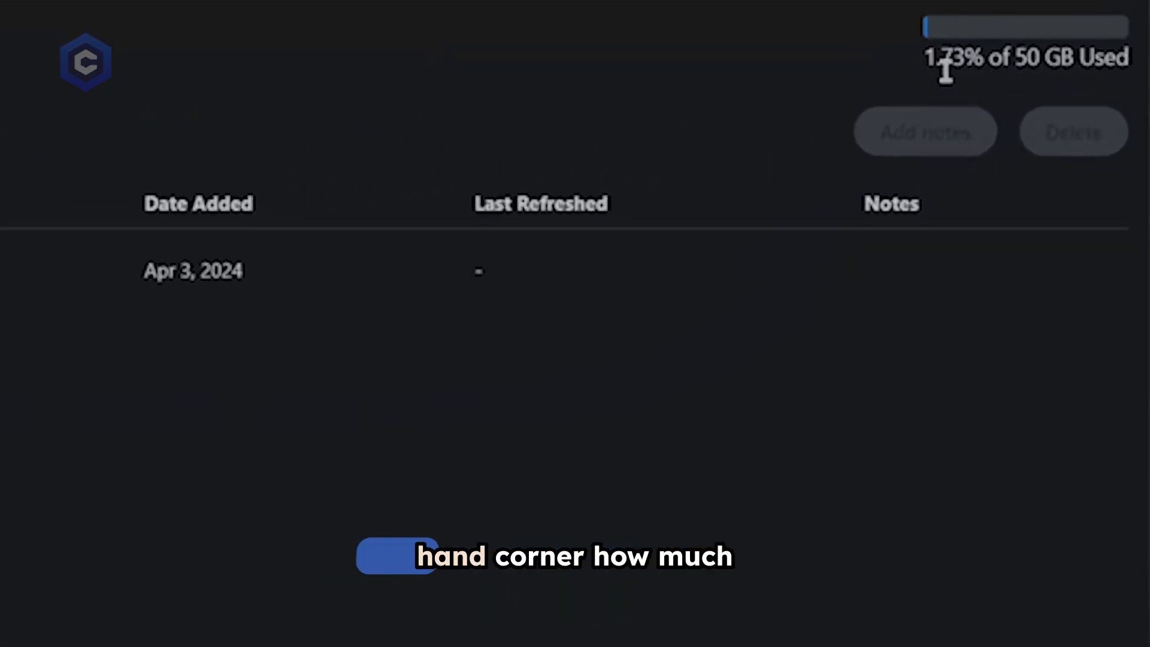
pyautogui.moveTo(942, 14)
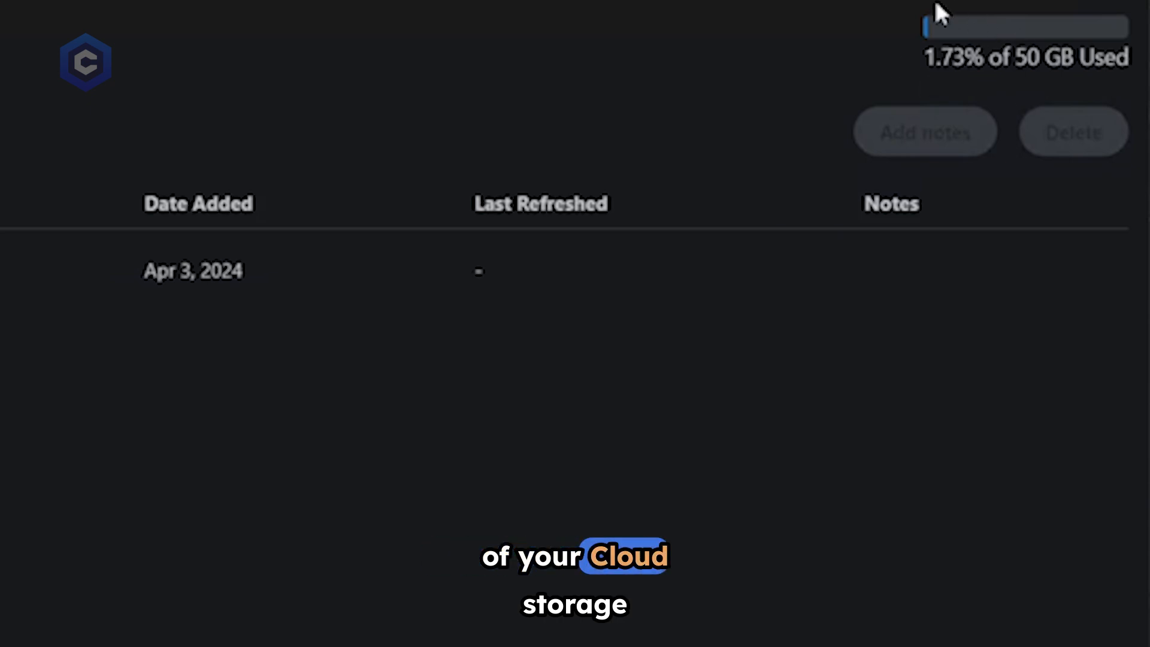